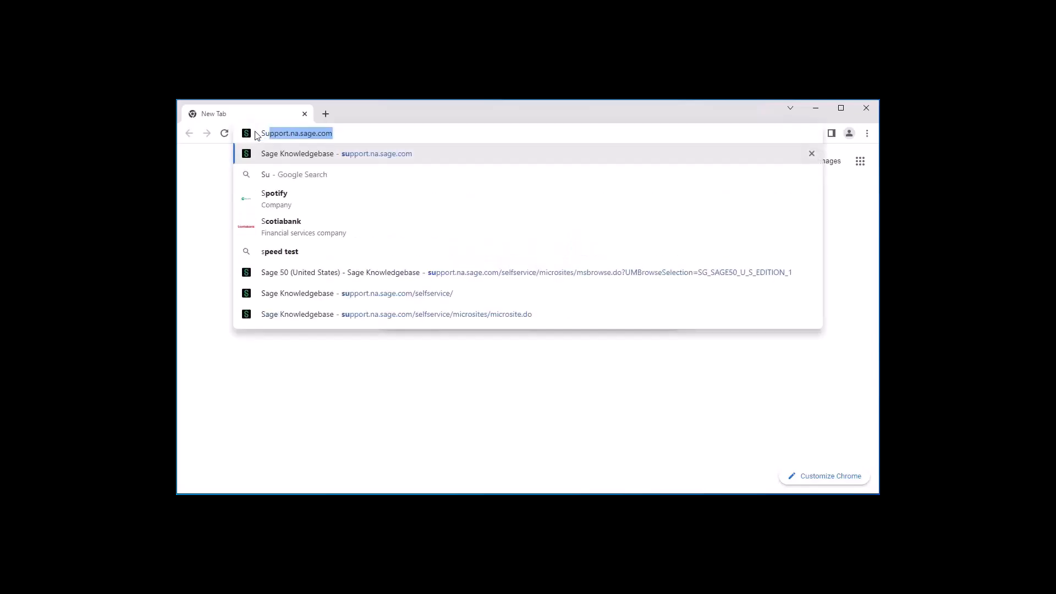
- Go to support.na.sage.com to load the Sage Knowledgebase home page
text(Support.na.sage.com/selfservice/microsites/microsite.do)
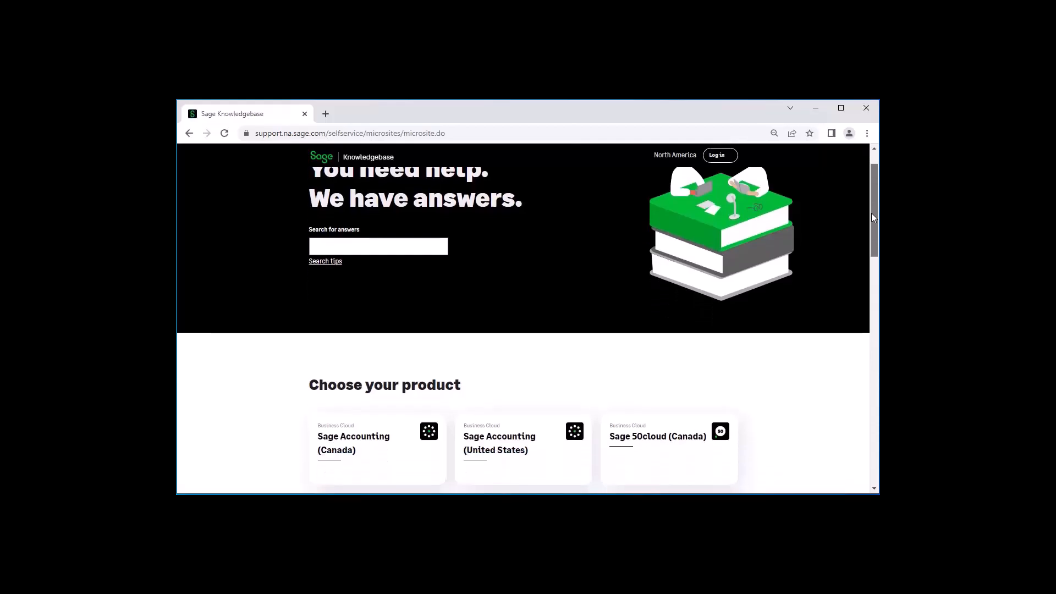
- Choose Sage 50cloud (United States) from the product list
scroll(down, 3)
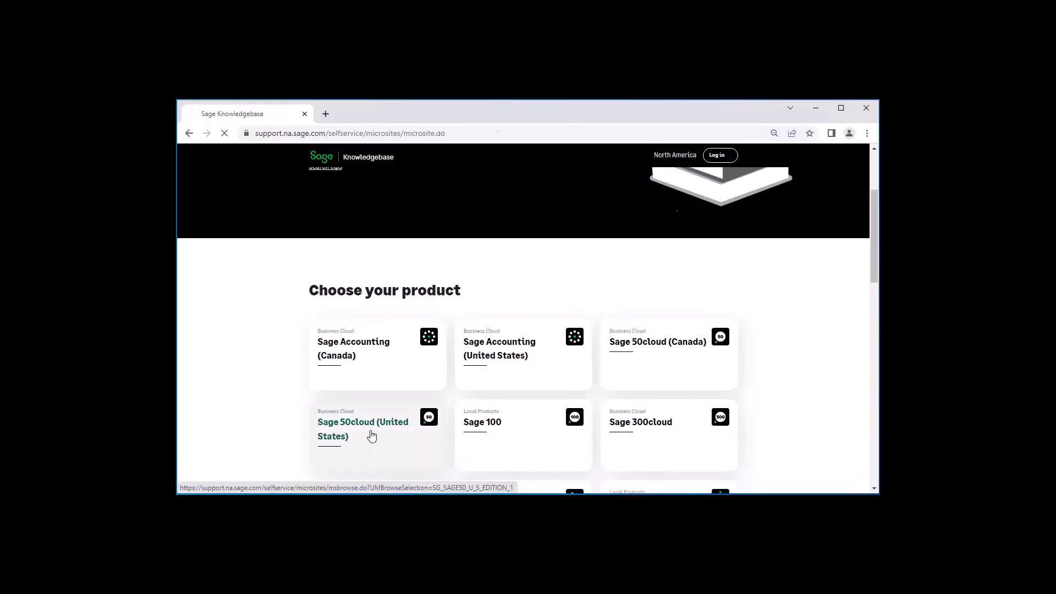
click(362, 429)
text(Download Full)
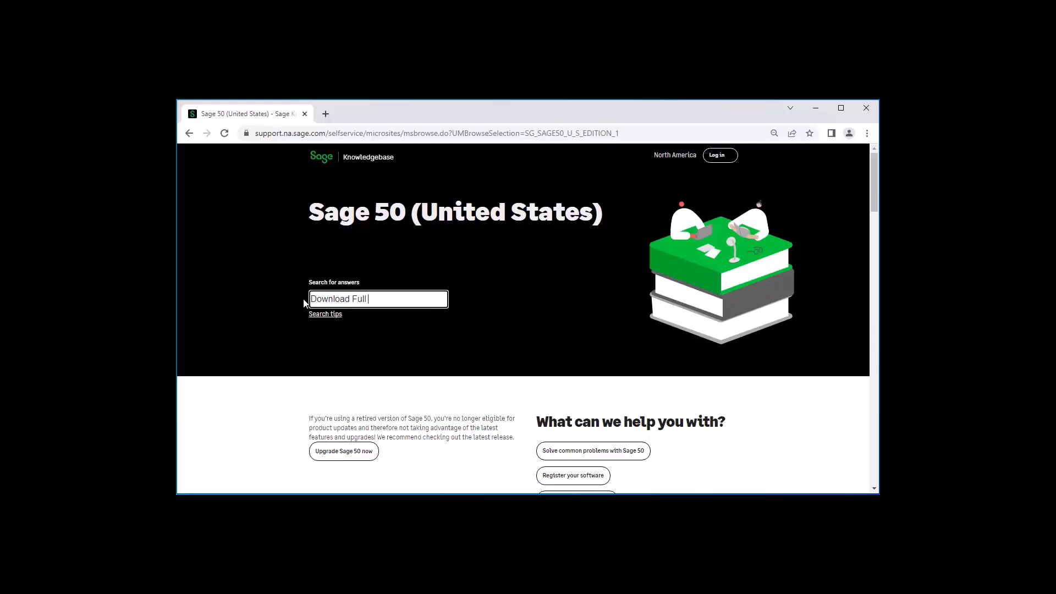
- Search 'Download Full Product' and open the Download Sage 50—U.S. Edition 20YY Full Product article
text(Product)
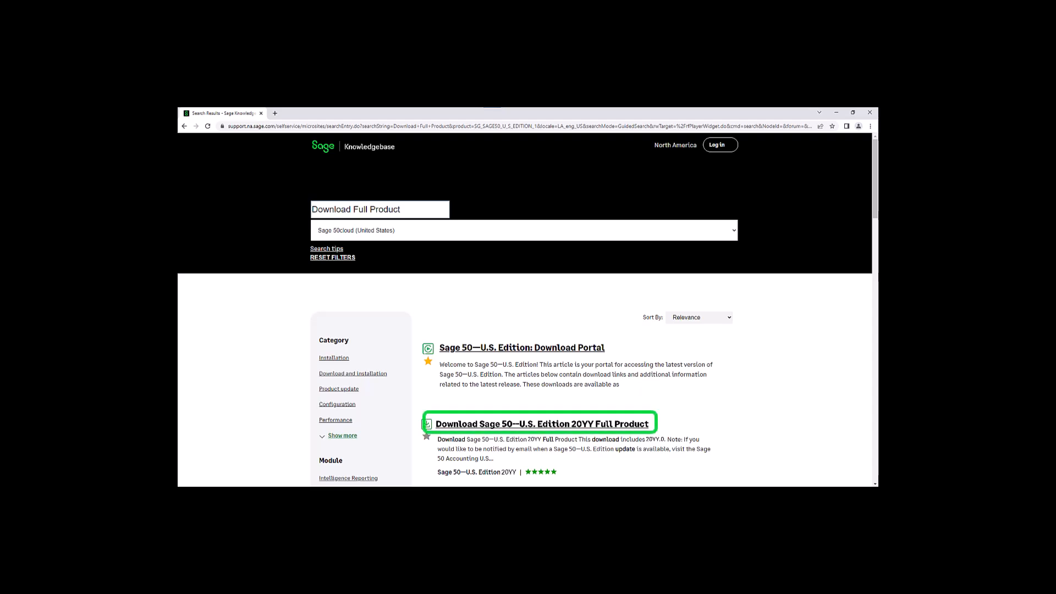
click(542, 423)
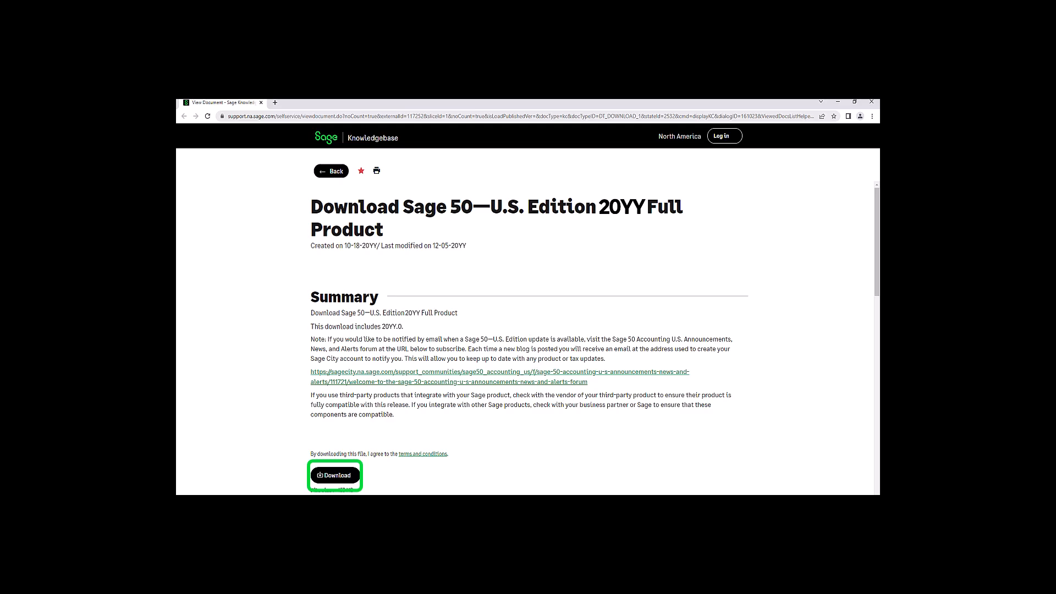
- Download Sage50_20YY.0.0.exe and show it in the Downloads folder
click(334, 475)
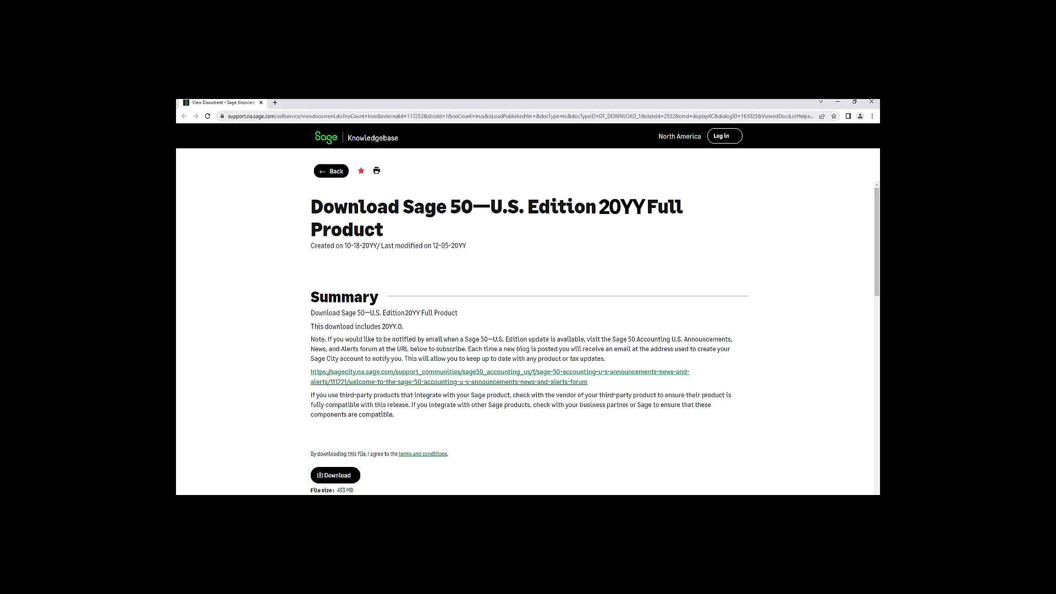
click(334, 475)
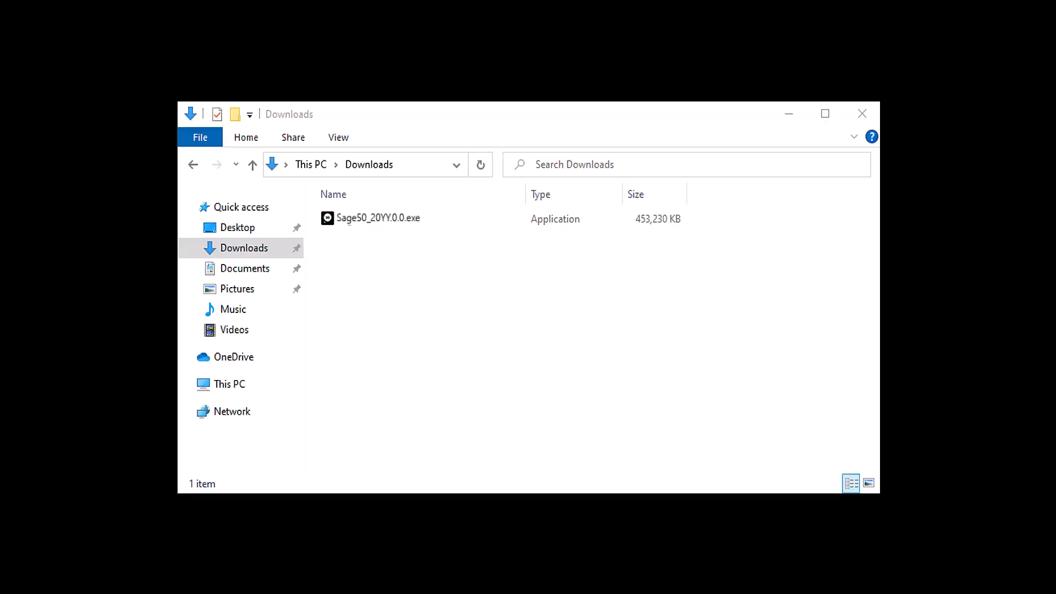
- Run Sage50_20YY.0.0.exe from Downloads to launch the extraction dialog
click(377, 217)
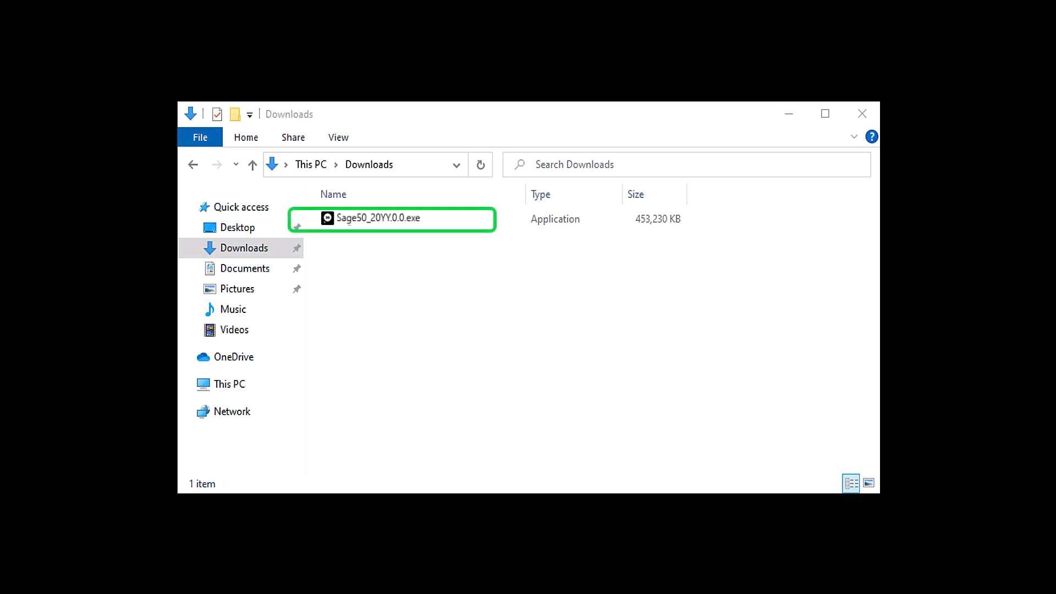
double_click(383, 217)
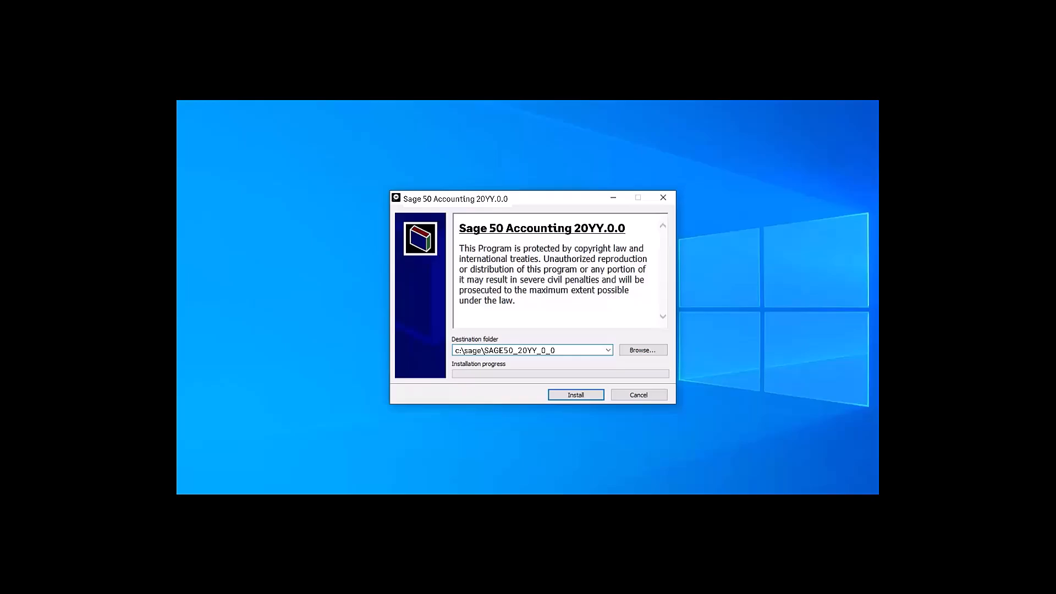
- Extract the installation files to the default c:\sage\SAGE50_20YY_0_0 folder
click(575, 395)
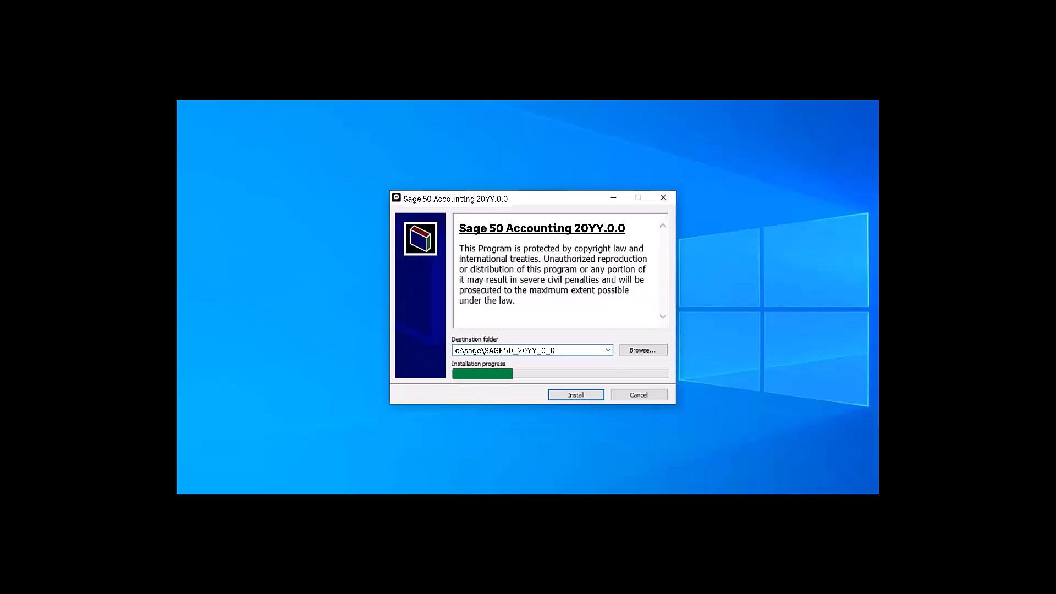
click(576, 394)
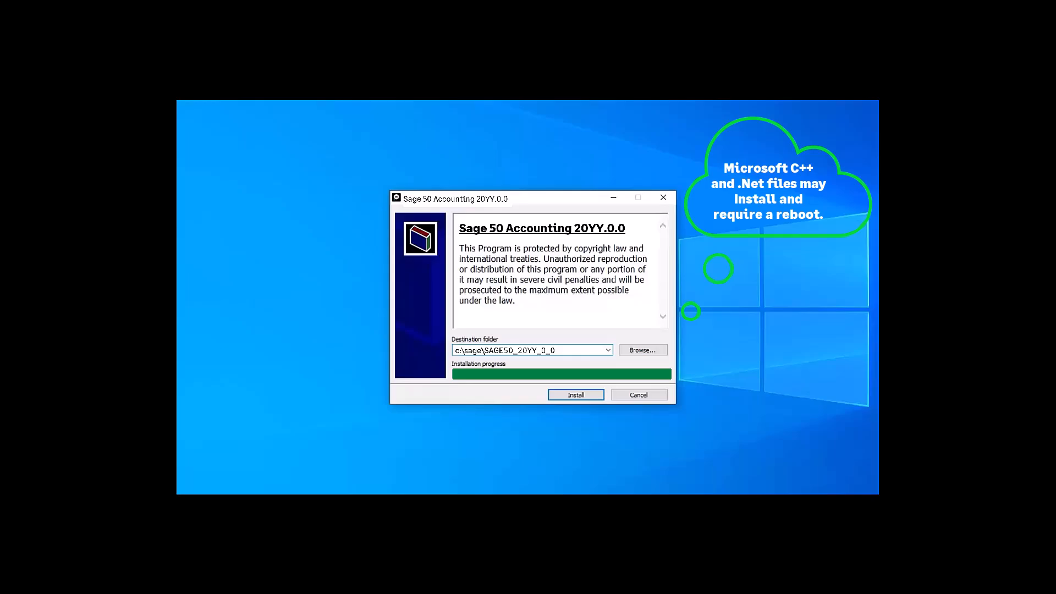
click(576, 395)
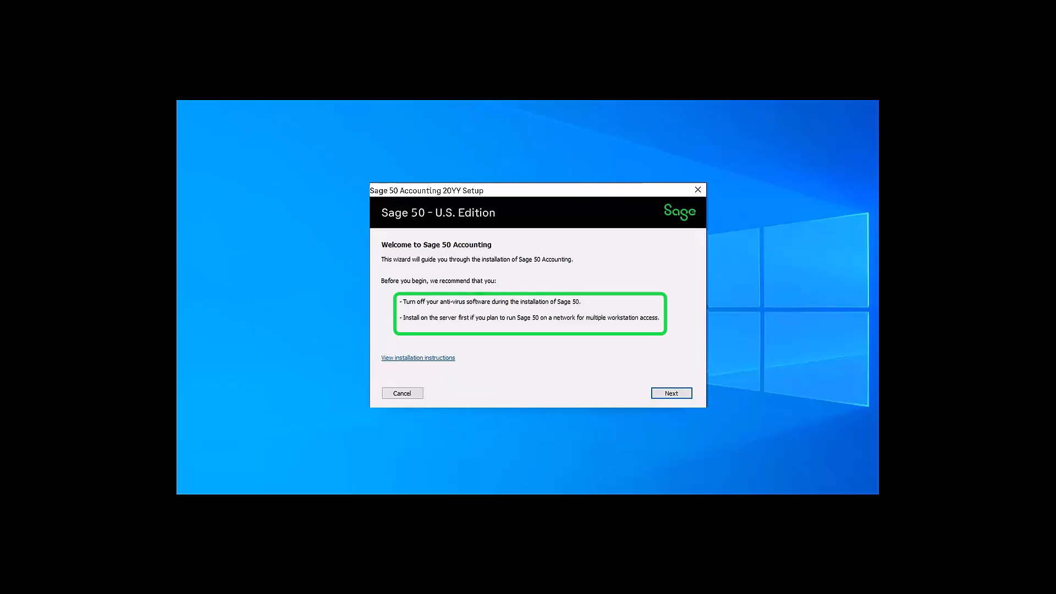
- View the installation instructions, opening the U.S. Edition Install Guide PDF
click(418, 358)
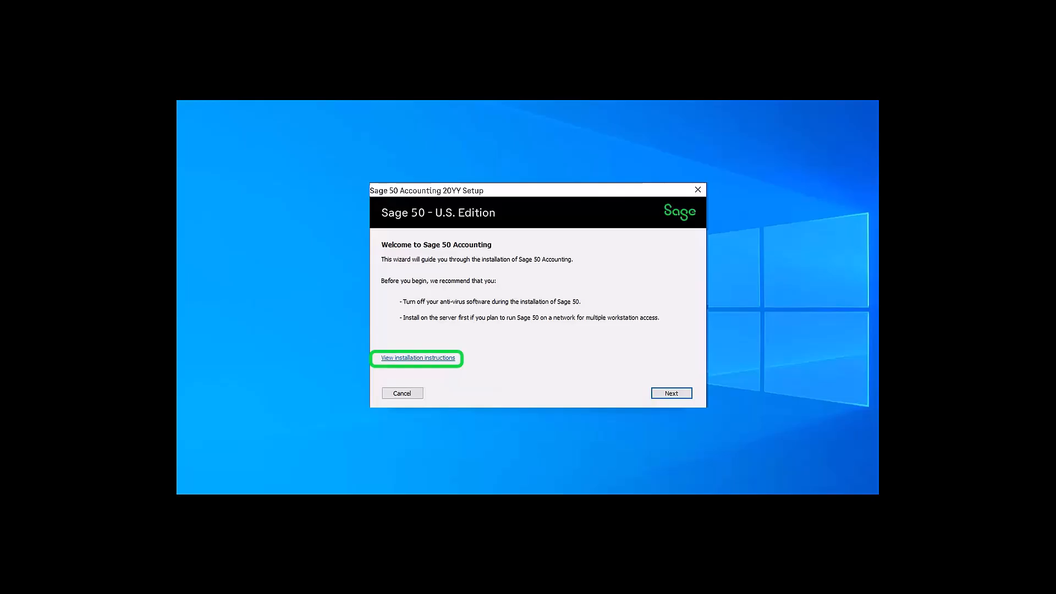
click(418, 358)
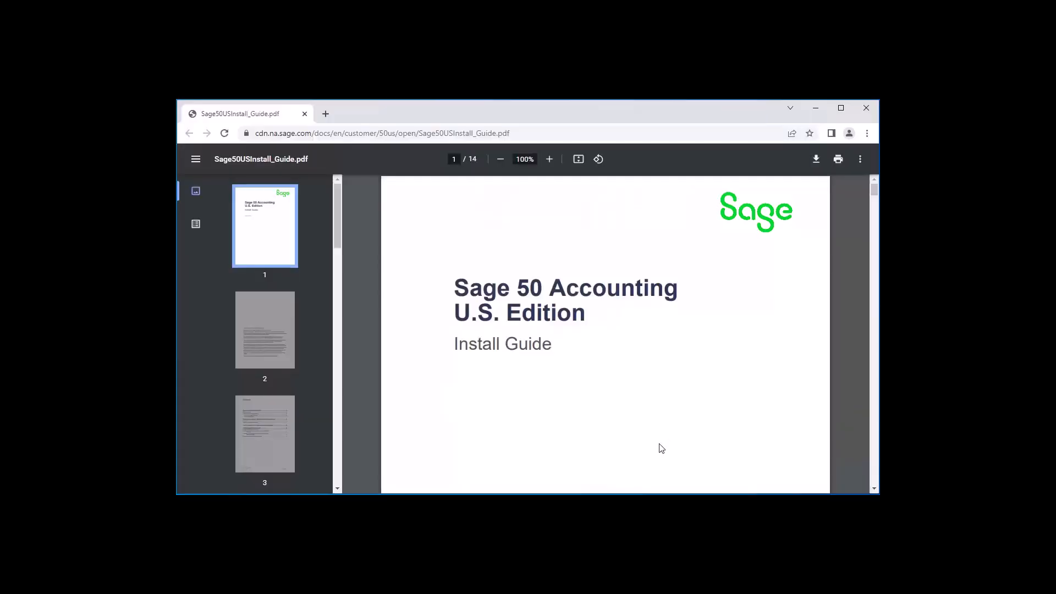